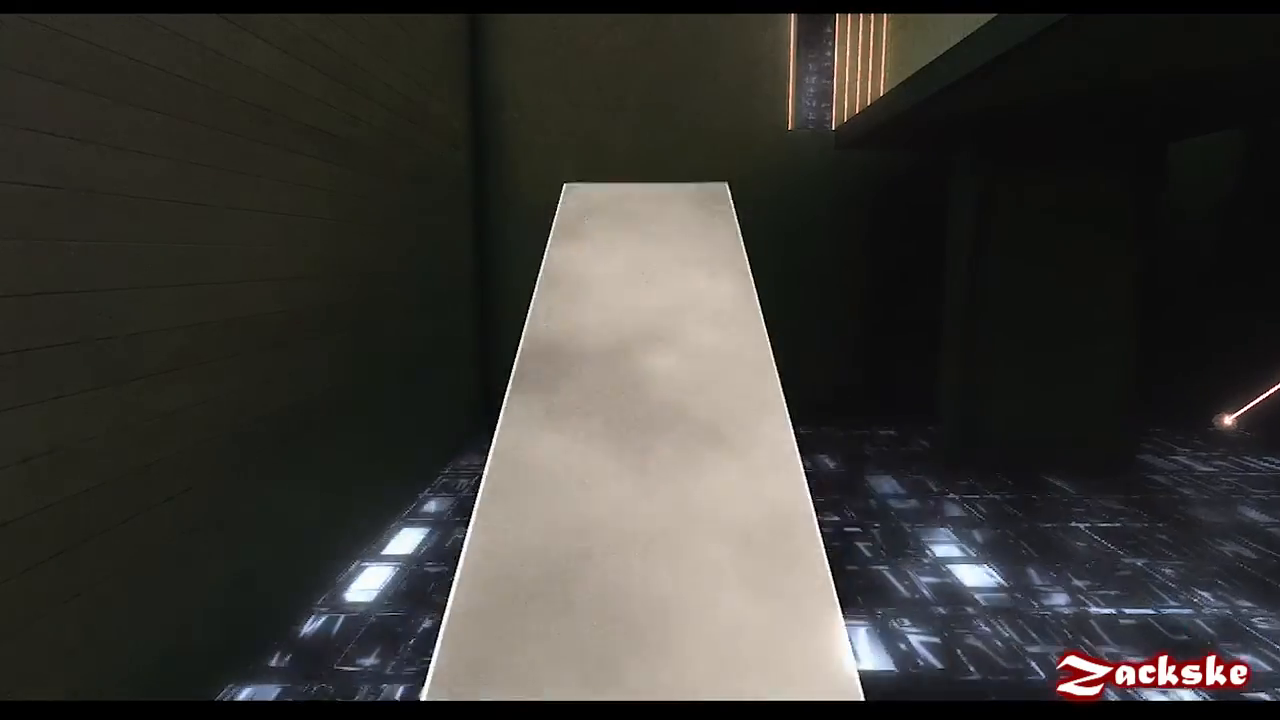
pyautogui.moveTo(640, 360)
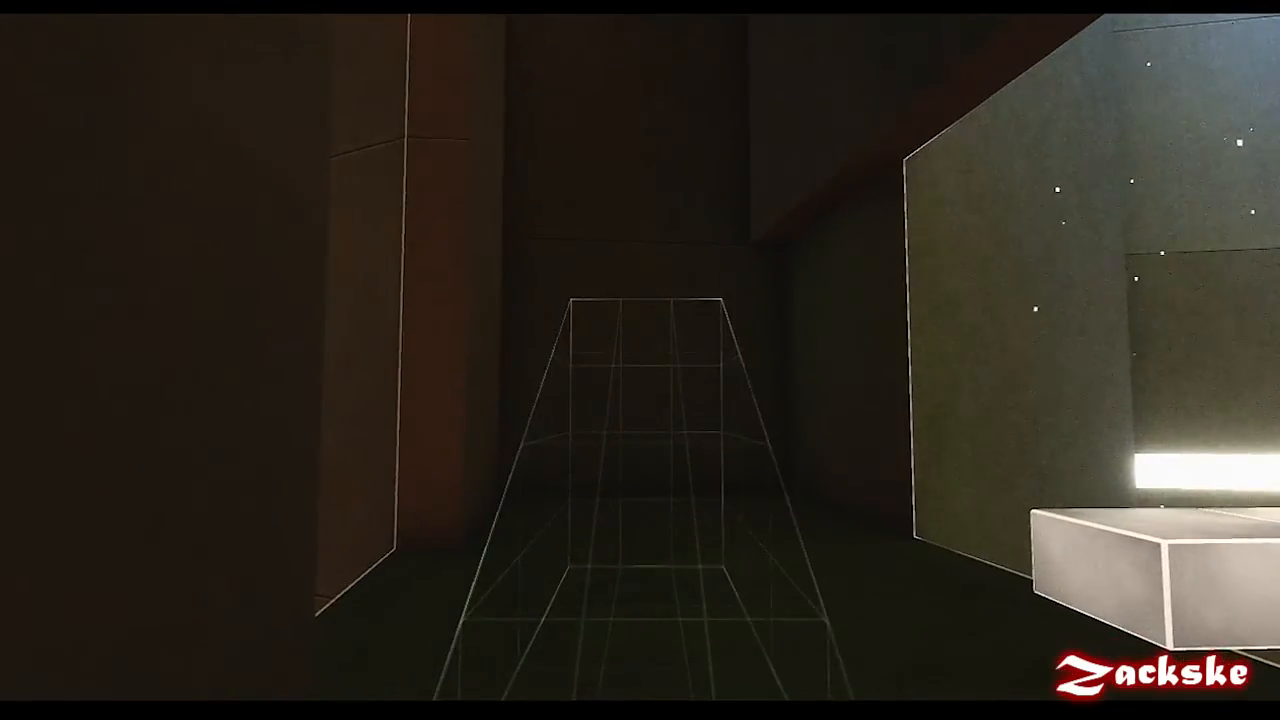
pyautogui.moveTo(640, 360)
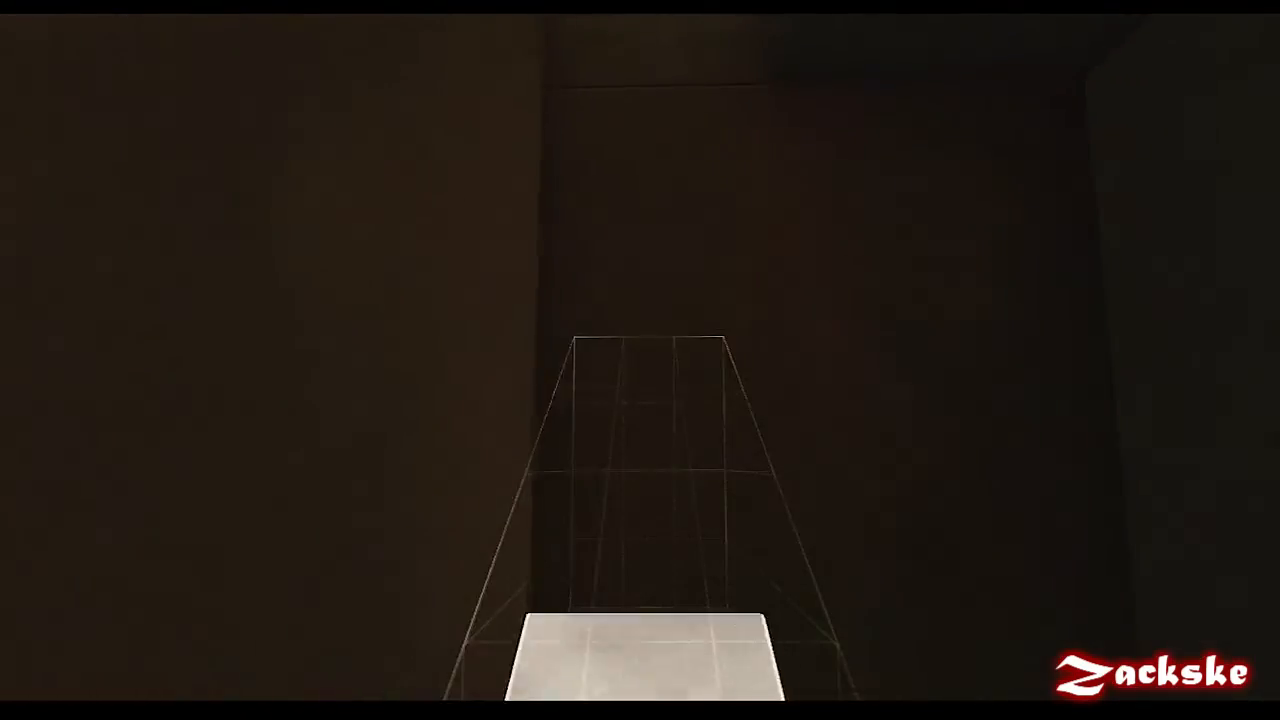